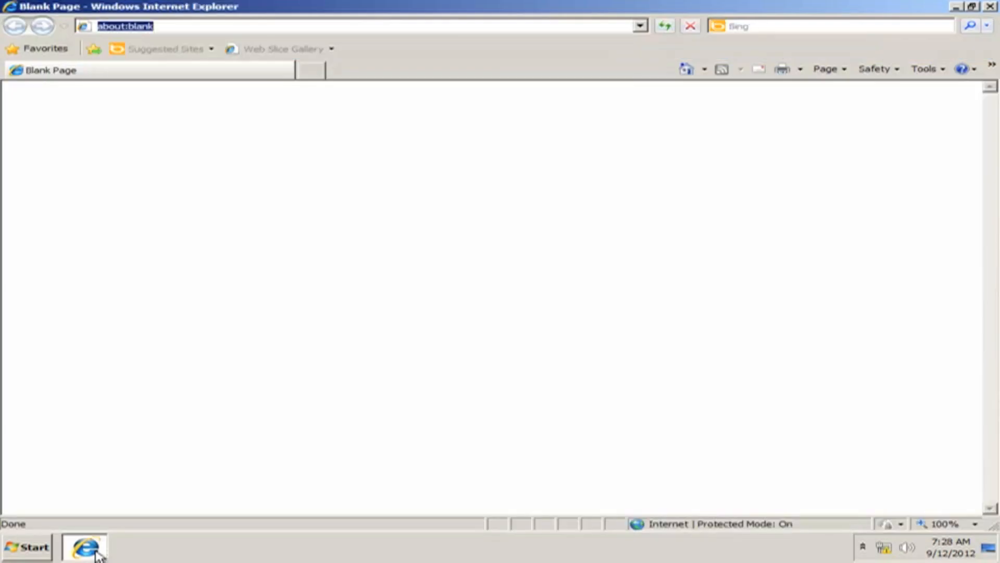
# Load the gateway web interface at 192.168.1.254 in Internet Explorer.
pyautogui.write('192.168.1.254/')
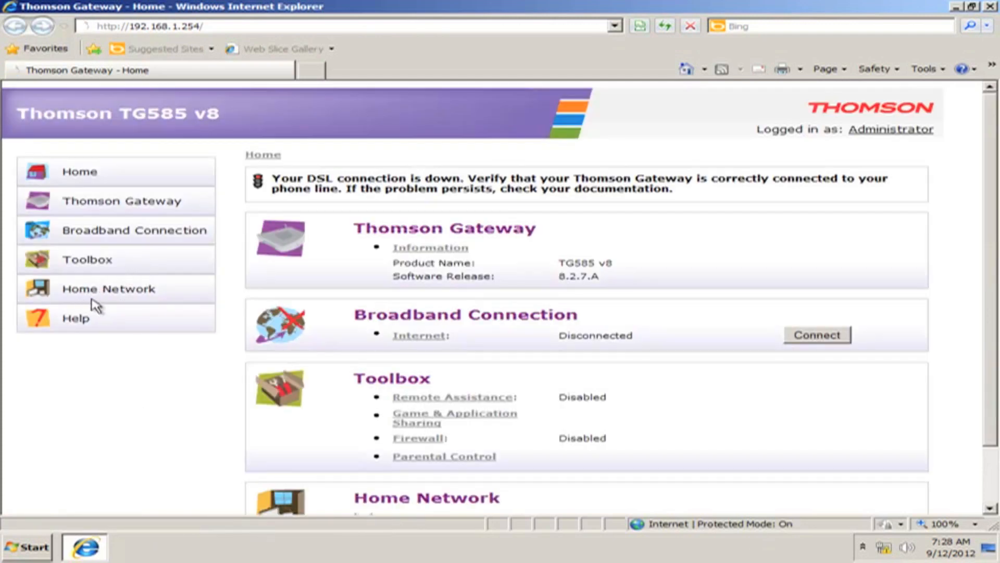
# Go to Home Network and show the WLAN: Thomson44D814 access point details.
pyautogui.click(109, 288)
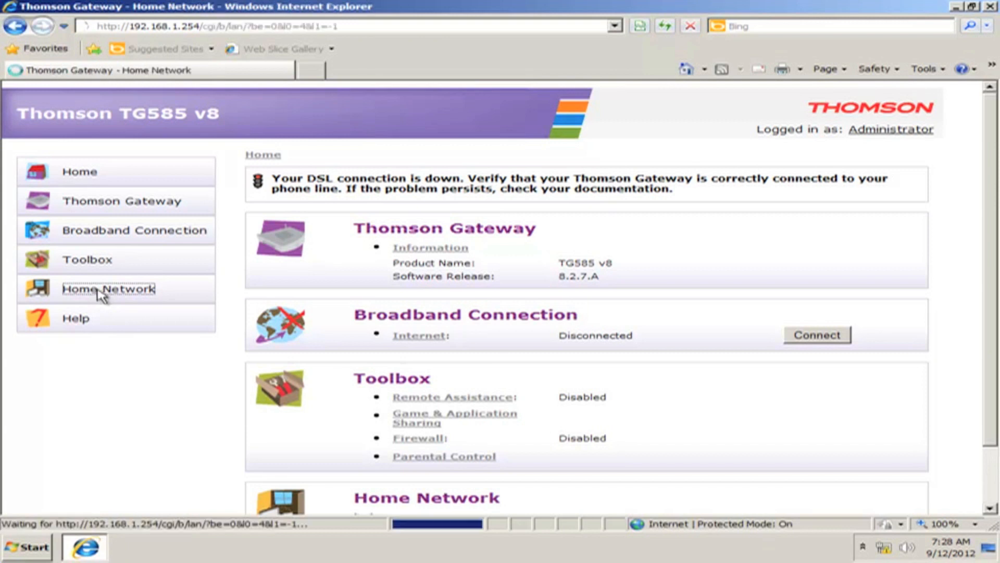
pyautogui.click(108, 288)
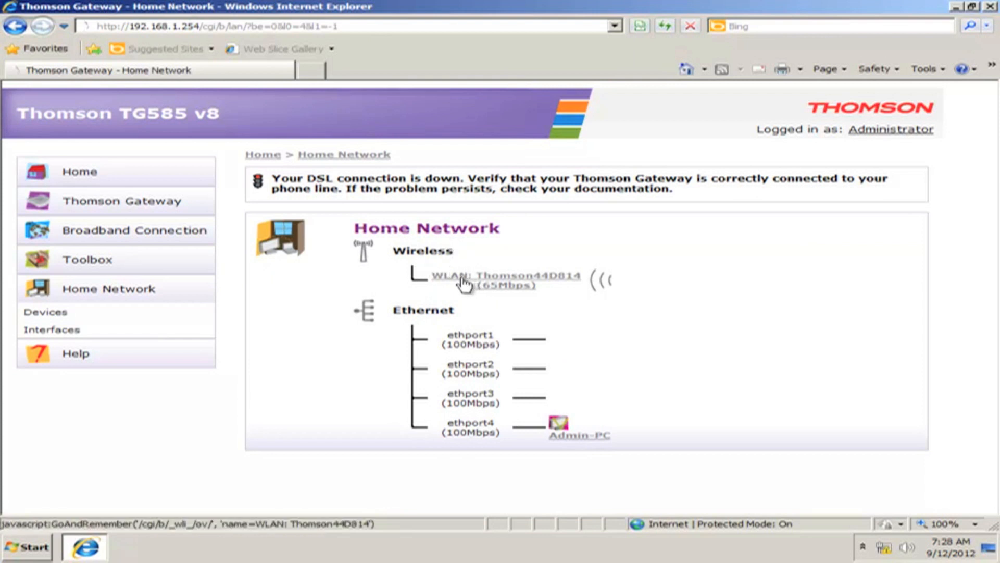
pyautogui.click(507, 276)
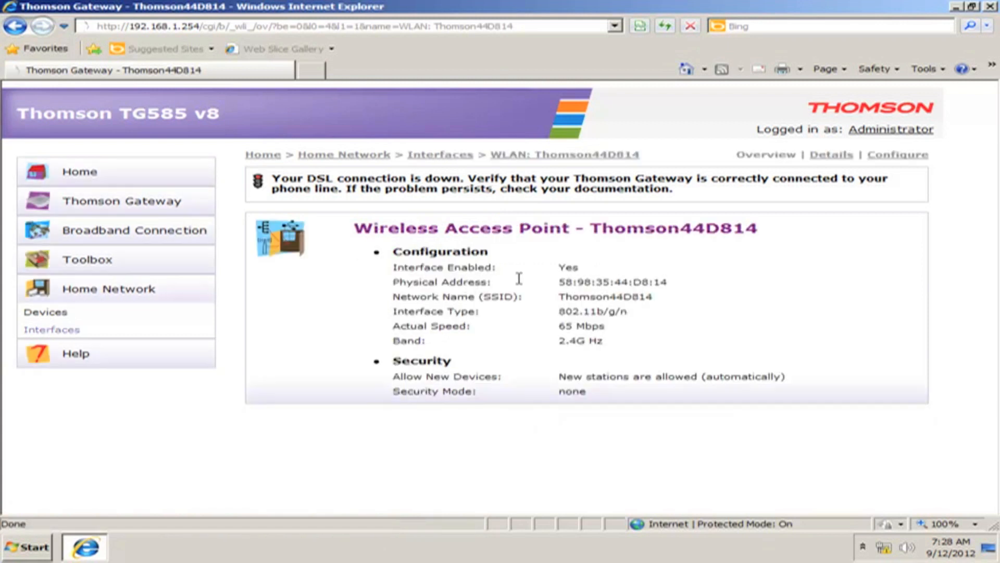
pyautogui.moveTo(906, 201)
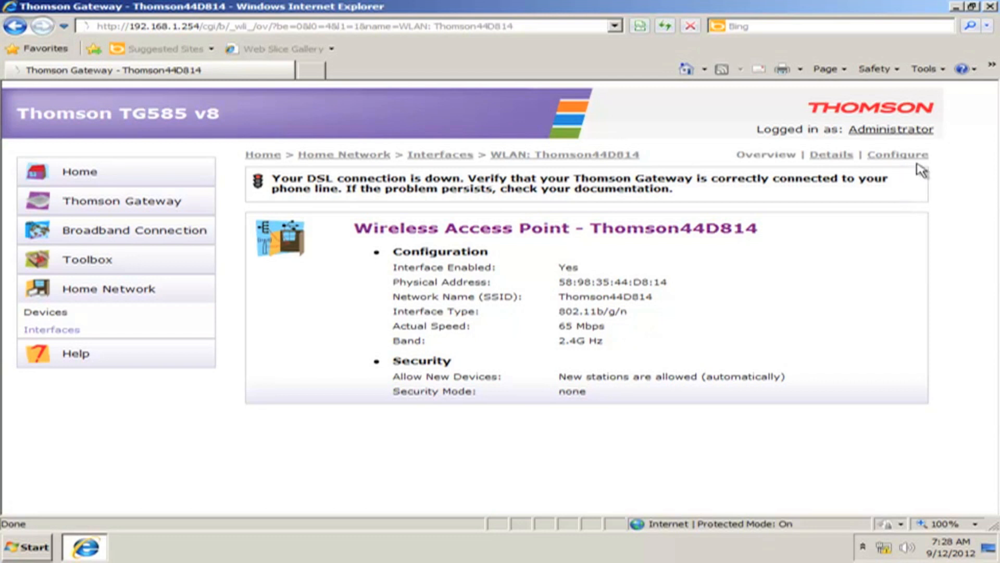
# Open the access point's configure form and set the SSID to 'My Wireless'.
pyautogui.click(897, 154)
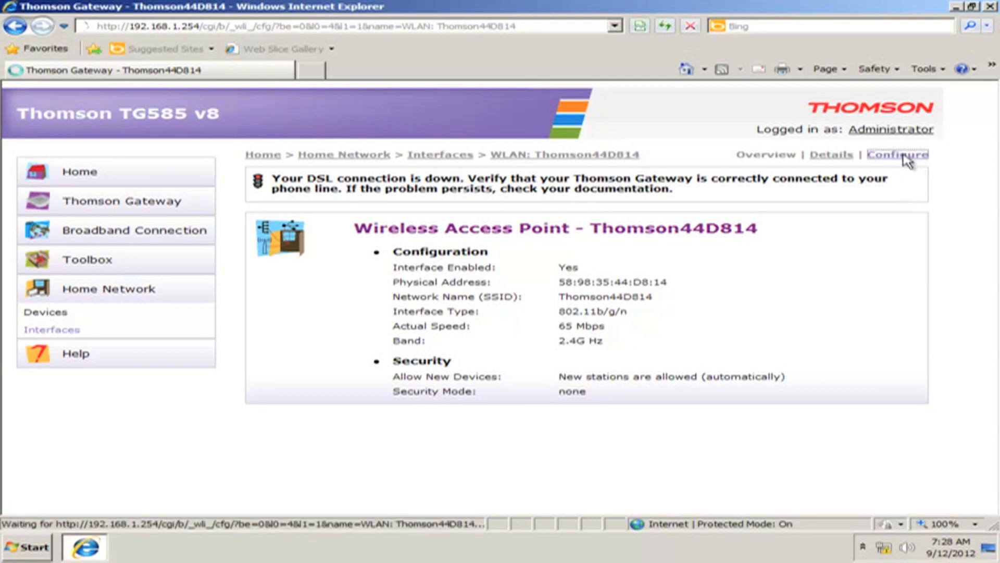
pyautogui.click(897, 154)
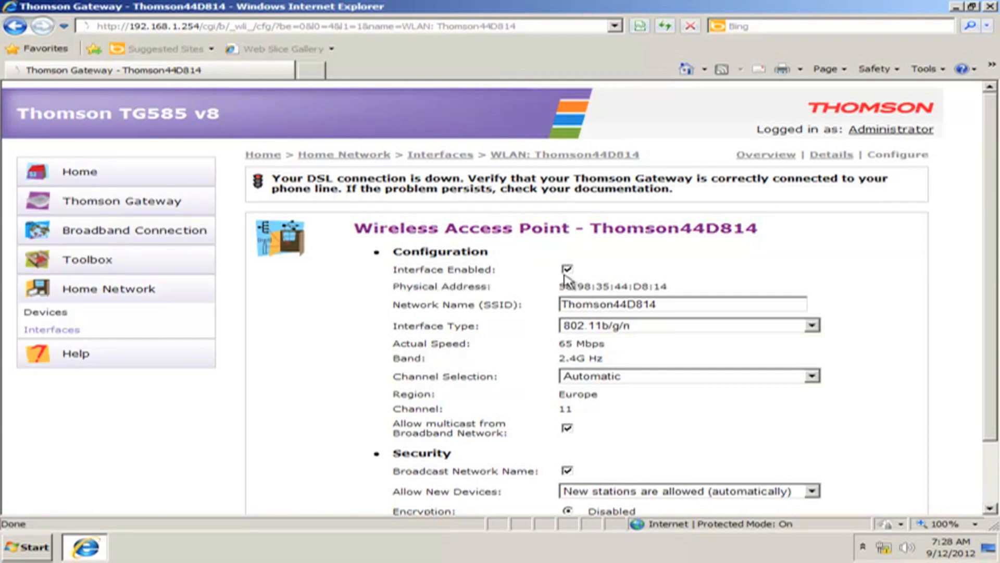
pyautogui.moveTo(548, 324)
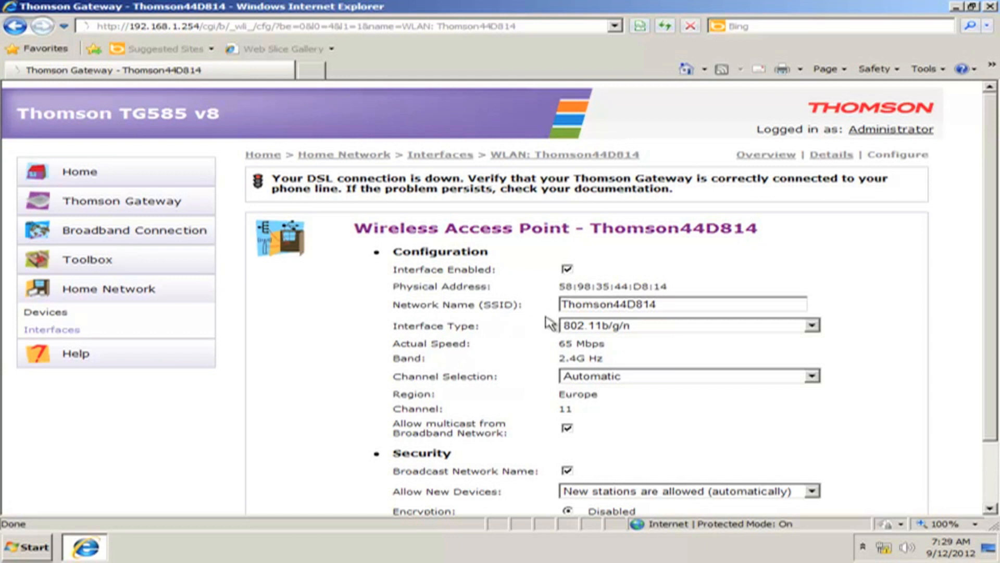
pyautogui.write('M')
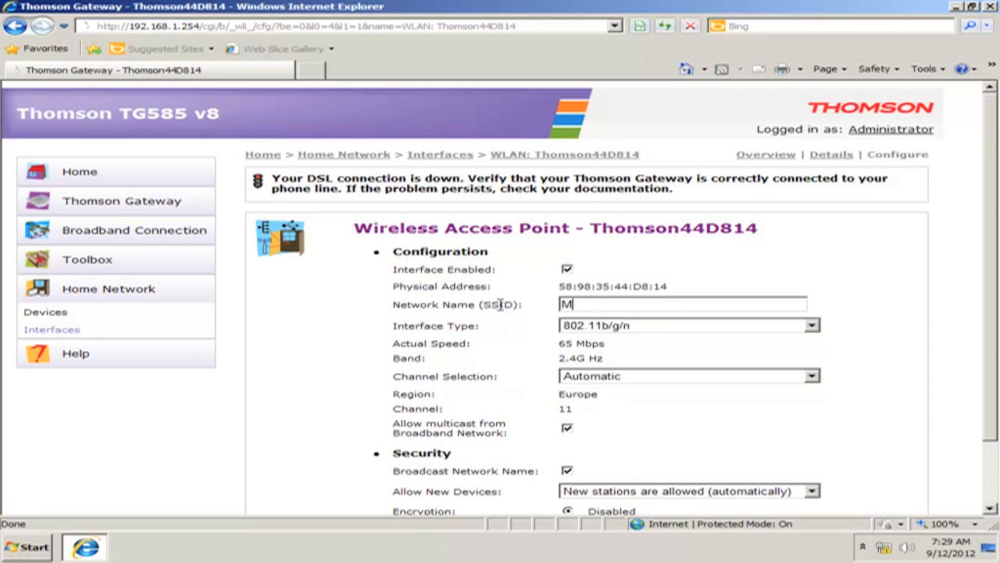
pyautogui.write('y Wireless')
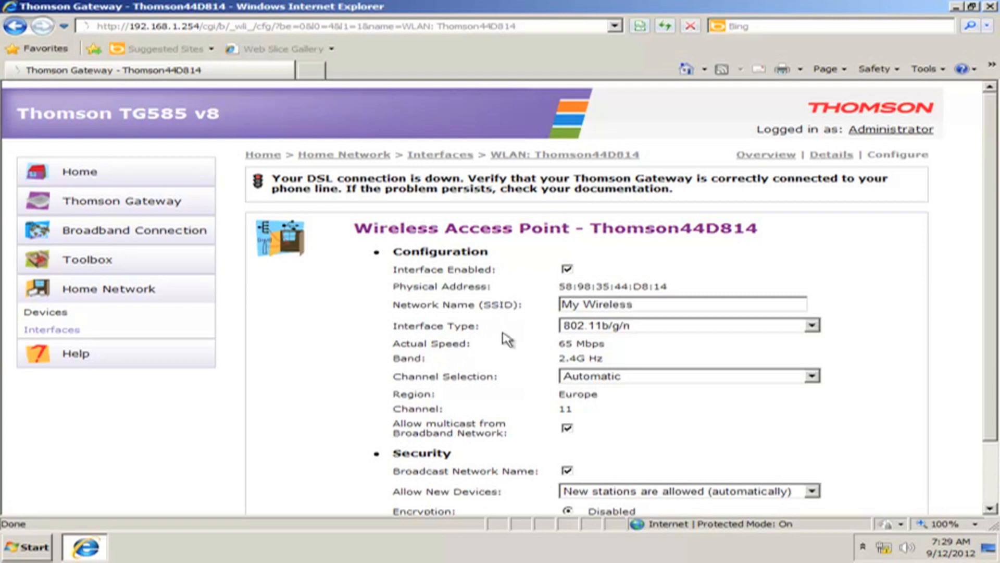
pyautogui.scroll(-3)
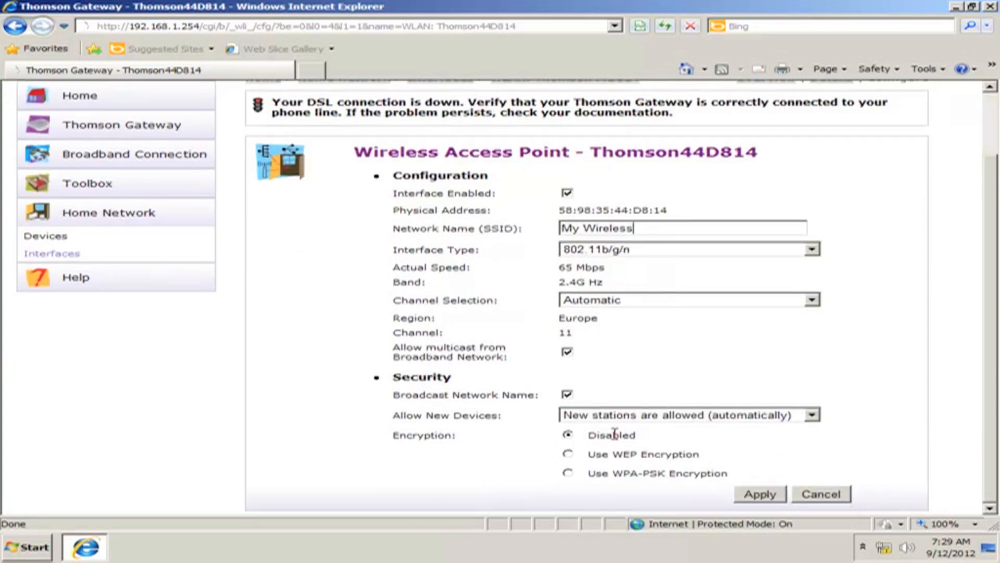
pyautogui.moveTo(546, 412)
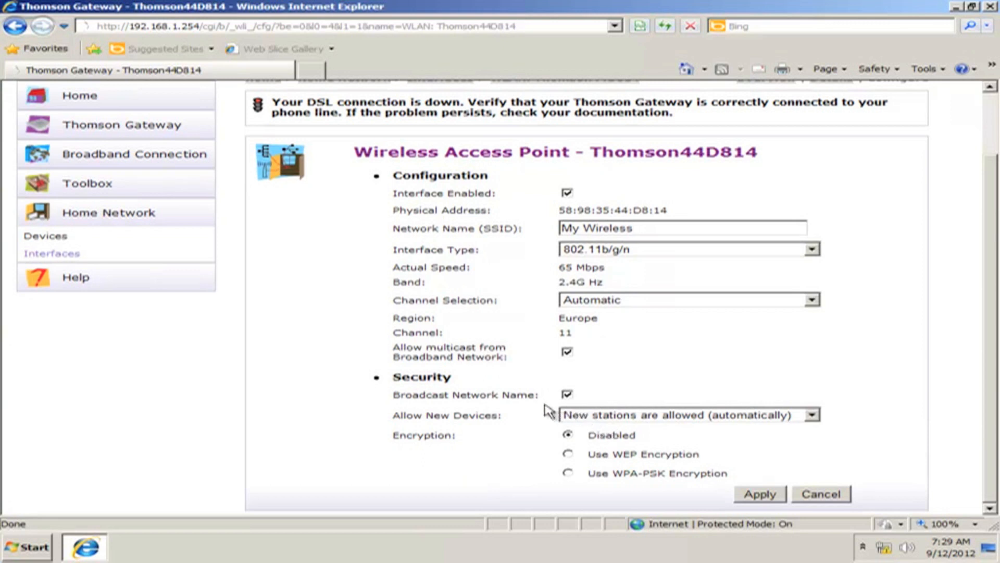
pyautogui.moveTo(571, 454)
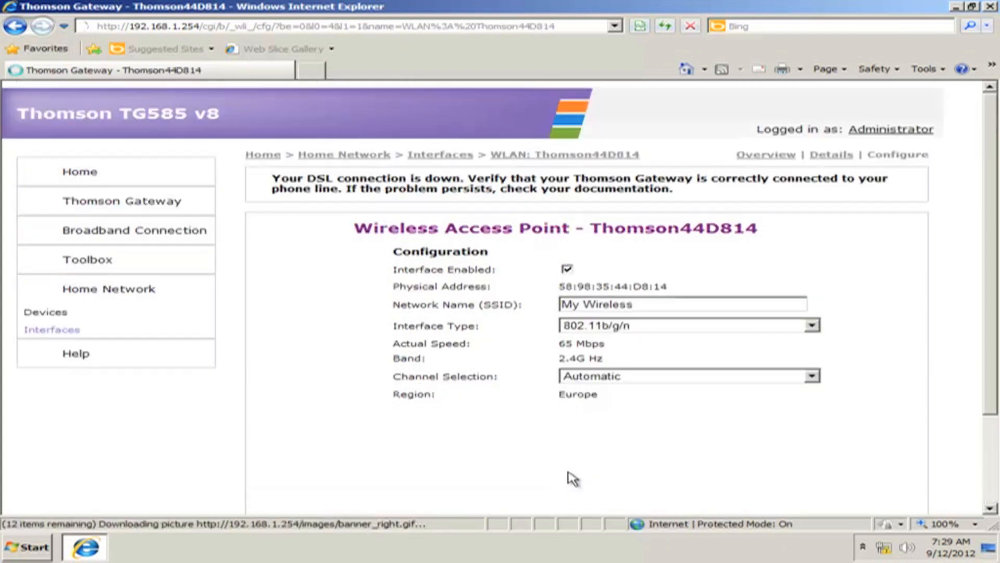
pyautogui.scroll(-3)
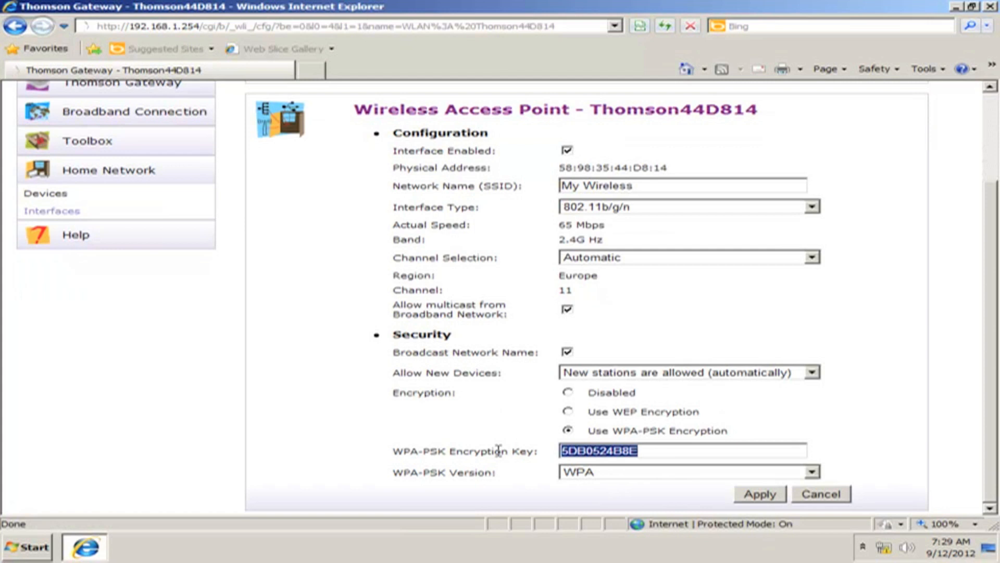
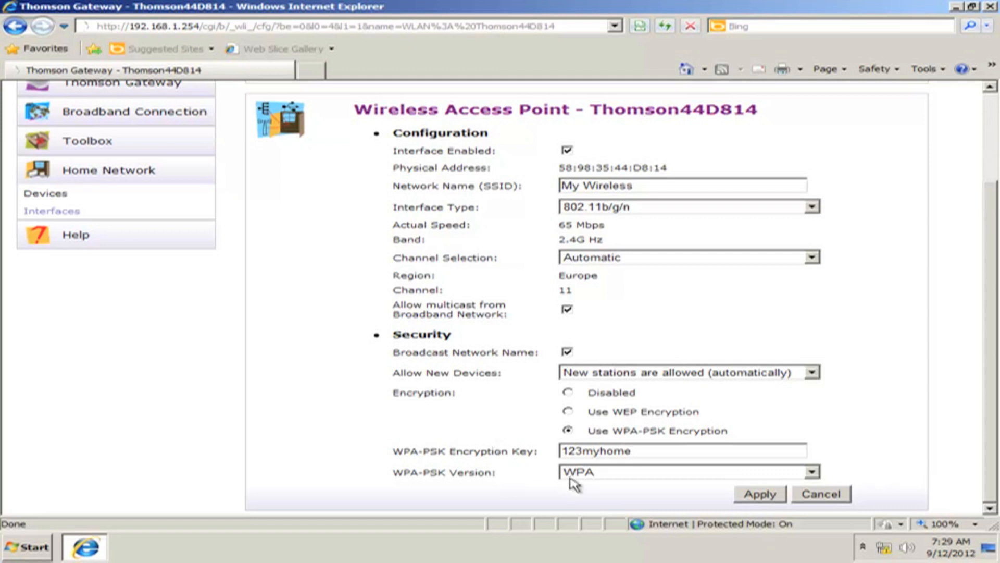
pyautogui.click(689, 472)
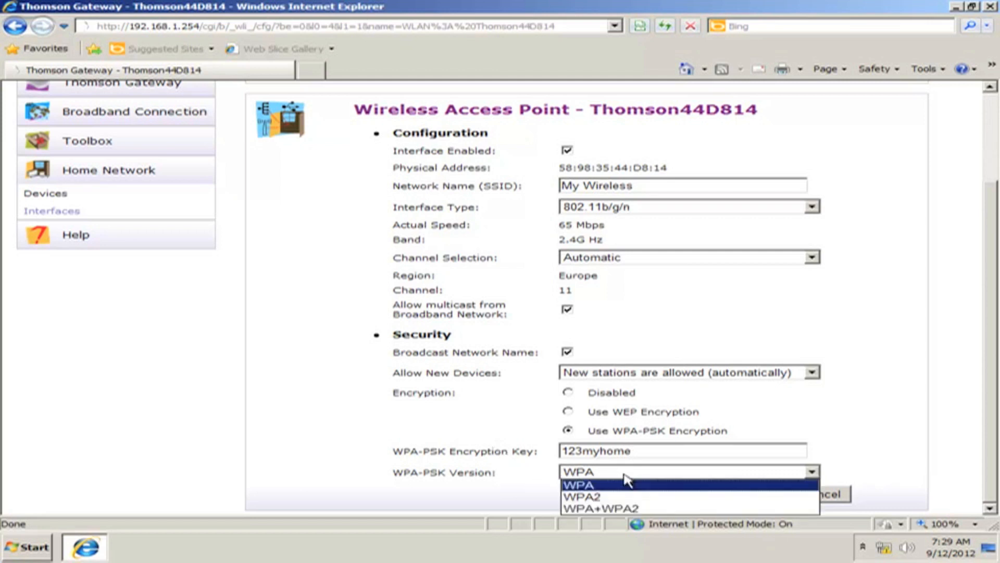
pyautogui.click(601, 508)
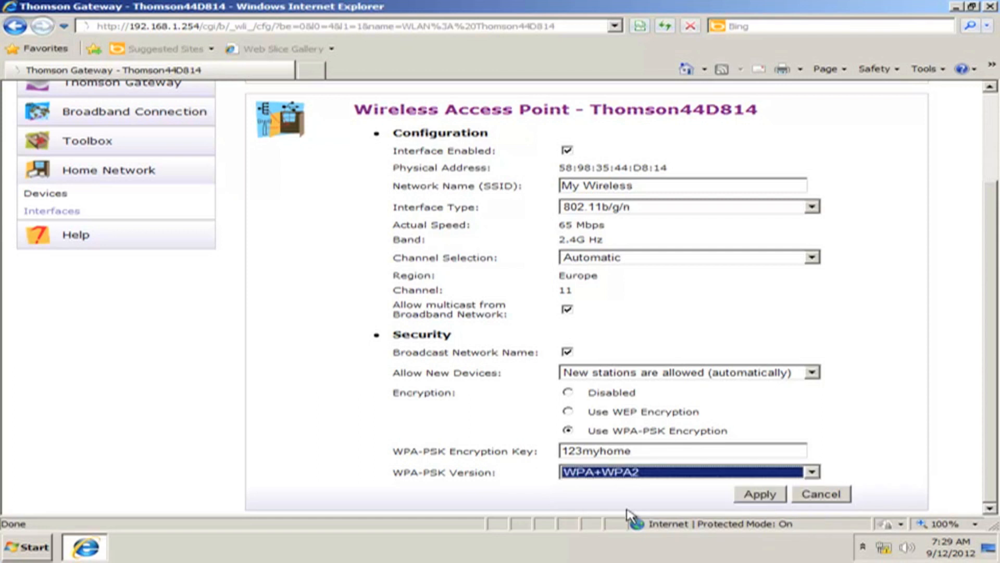
pyautogui.moveTo(769, 503)
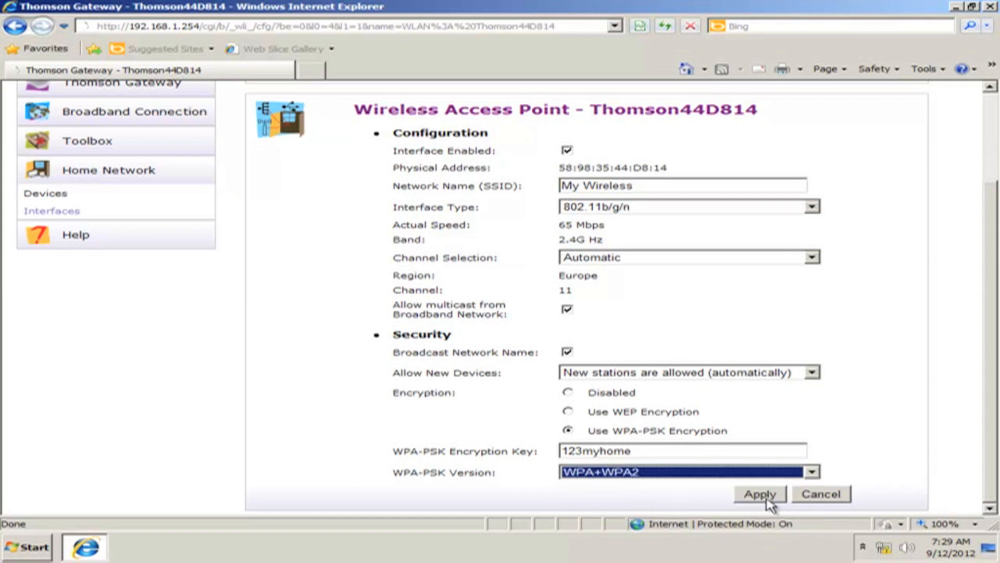
# Apply the new wireless configuration.
pyautogui.click(758, 493)
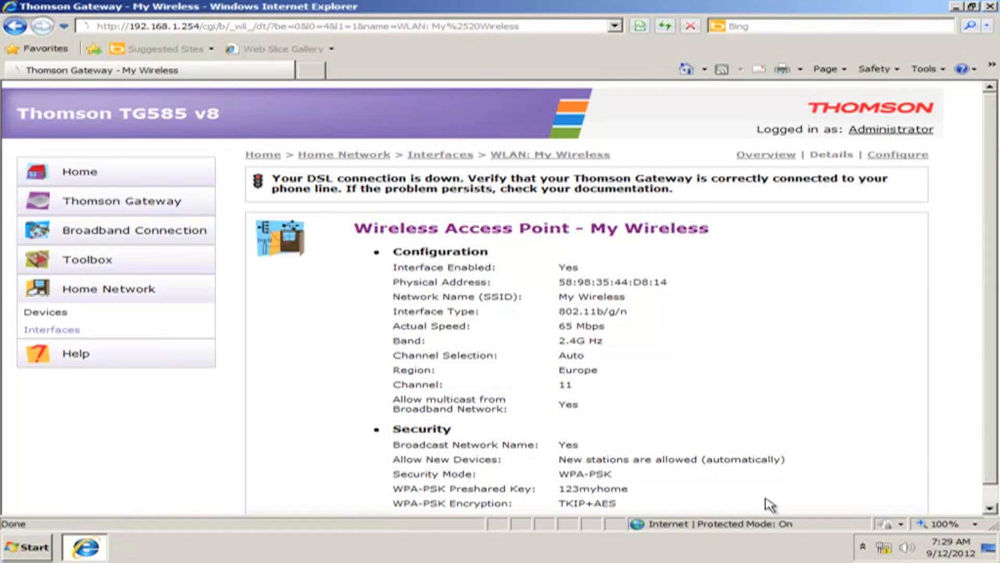
pyautogui.moveTo(739, 444)
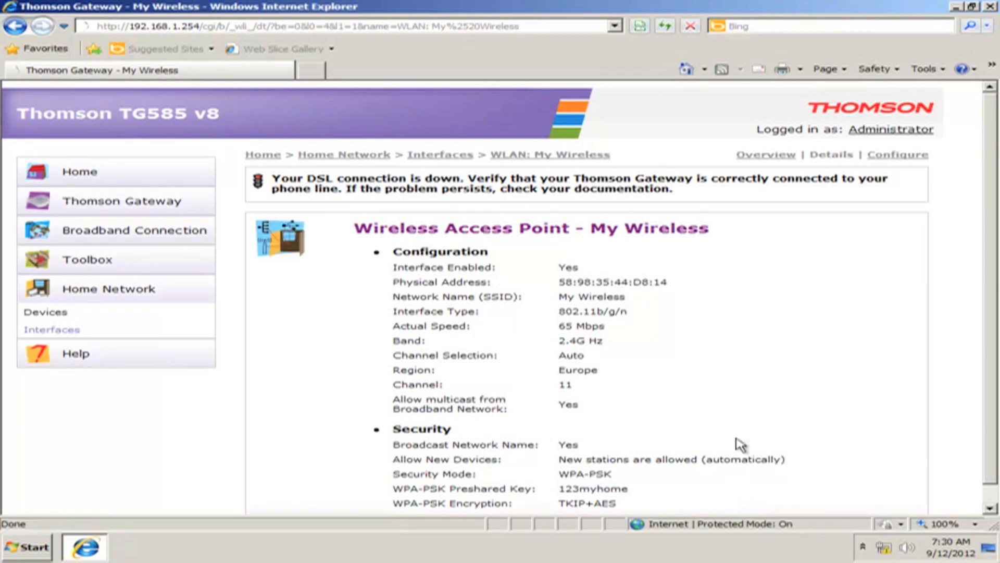